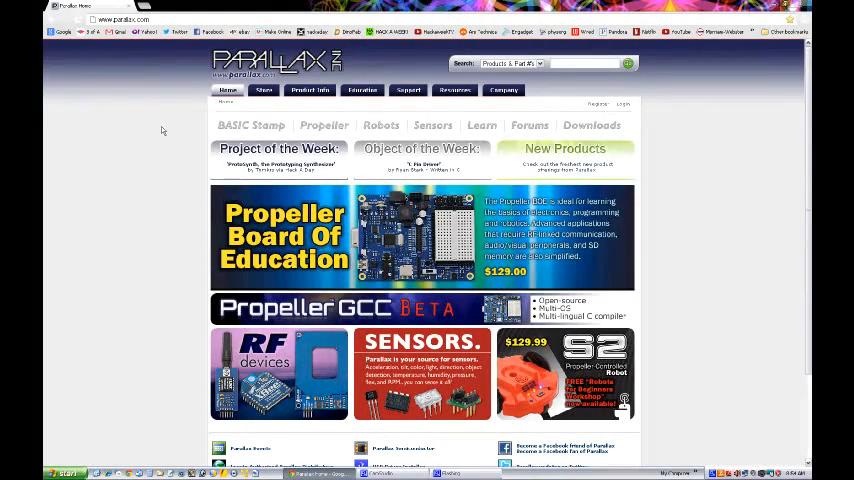
mouse_move(184, 116)
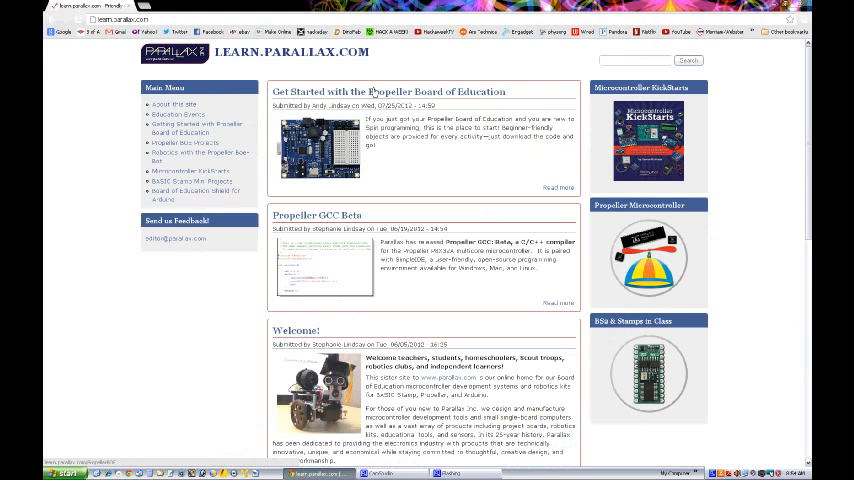
- Reach the 'Hello from your Propeller' getting-started tutorial on learn.parallax.com and read down it
left_click(388, 92)
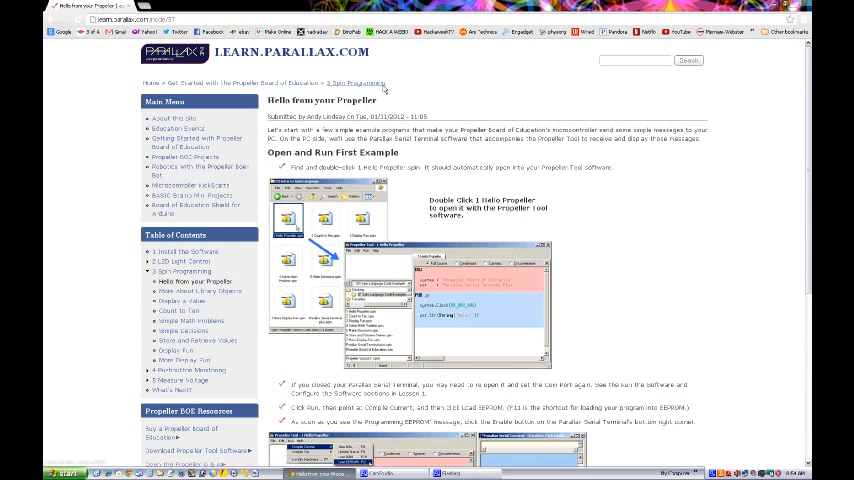
mouse_move(416, 100)
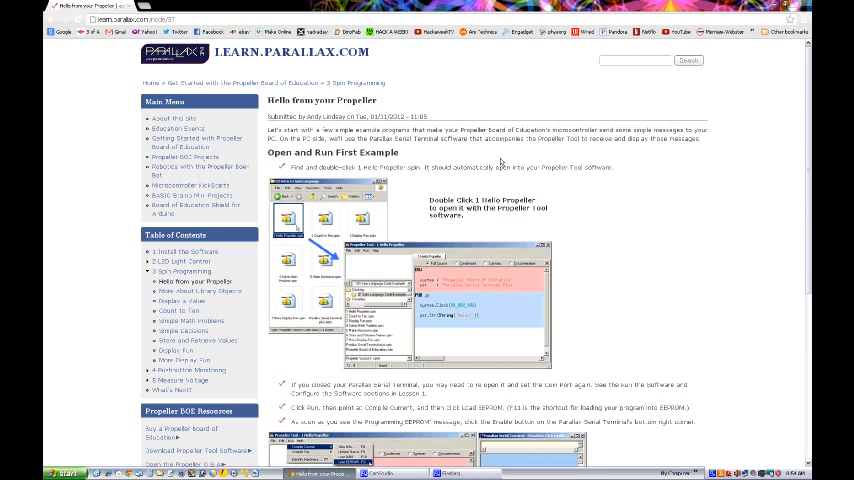
mouse_move(504, 162)
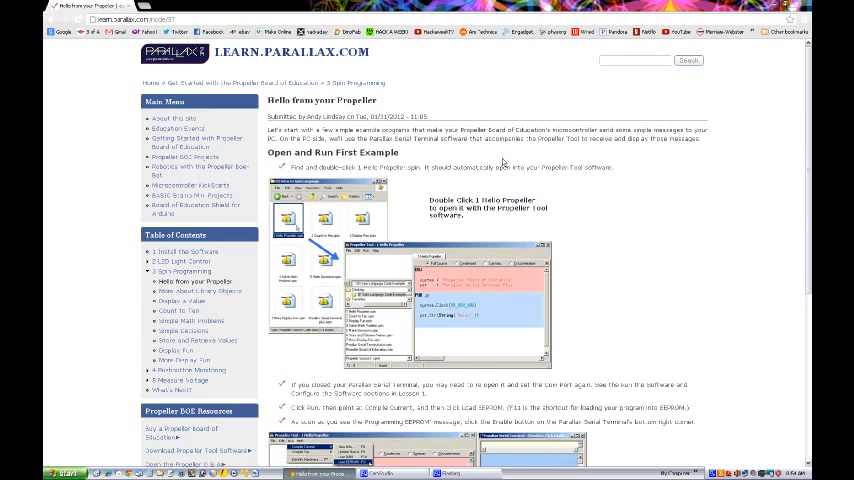
mouse_move(500, 162)
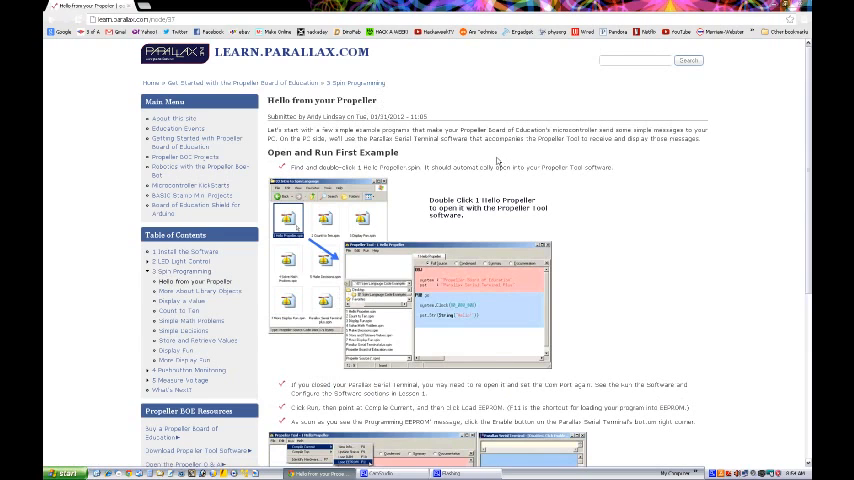
mouse_move(500, 164)
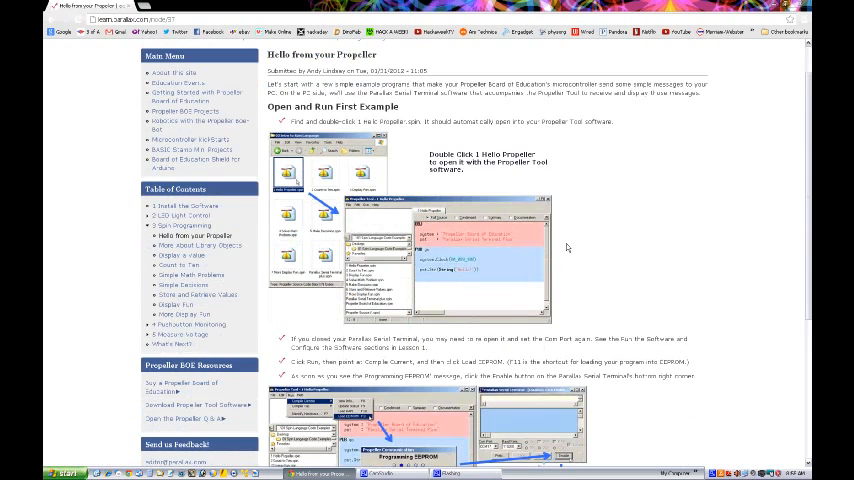
scroll("down", 3)
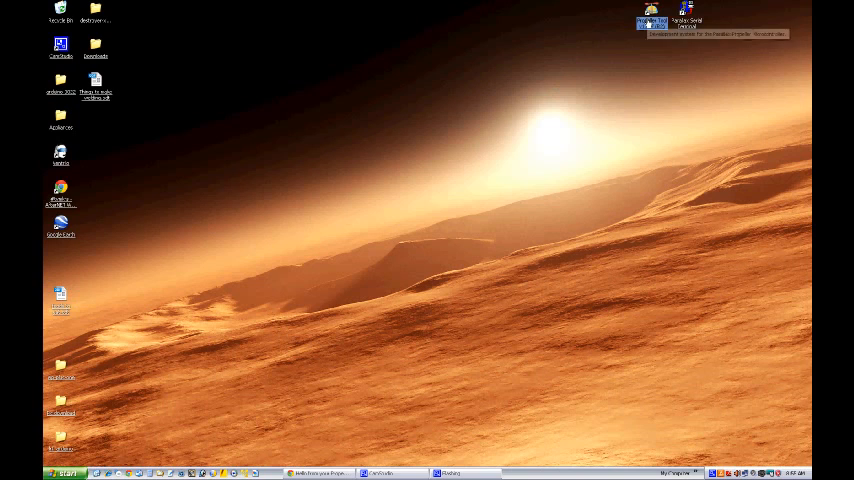
- Launch Propeller Tool from the desktop and load Hello Propeller.spin
double_click(652, 16)
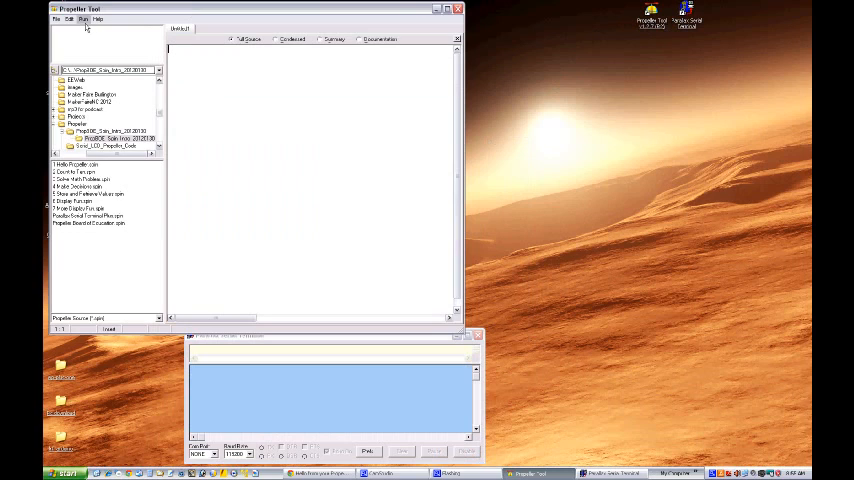
left_click(84, 20)
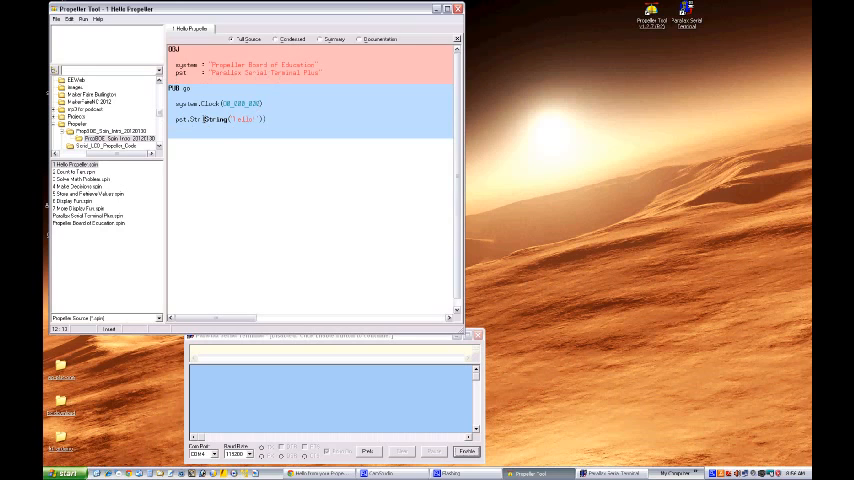
- Show the Run menu's Compile Current options for Hello Propeller
double_click(216, 120)
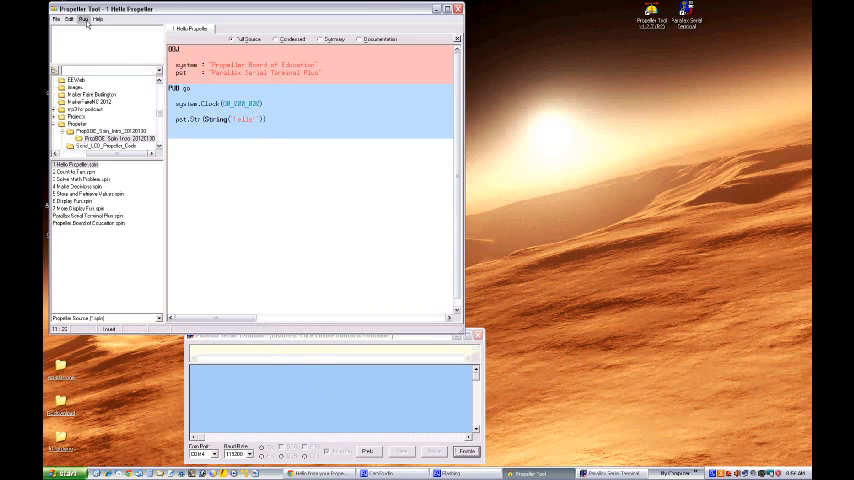
left_click(84, 20)
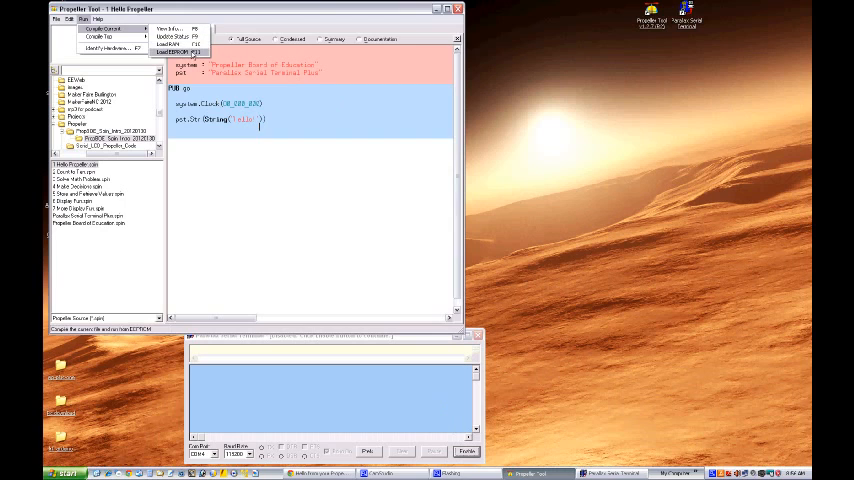
- Compile Hello Propeller and load it to the board's RAM
left_click(178, 52)
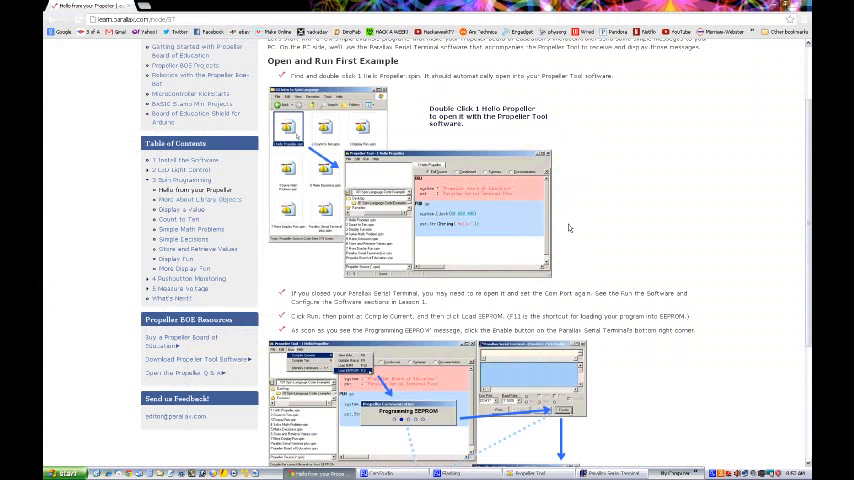
- Scroll the Code Block and Object and Method Review page down to the 'View Object Documentation in another Window' tip
scroll("down", 3)
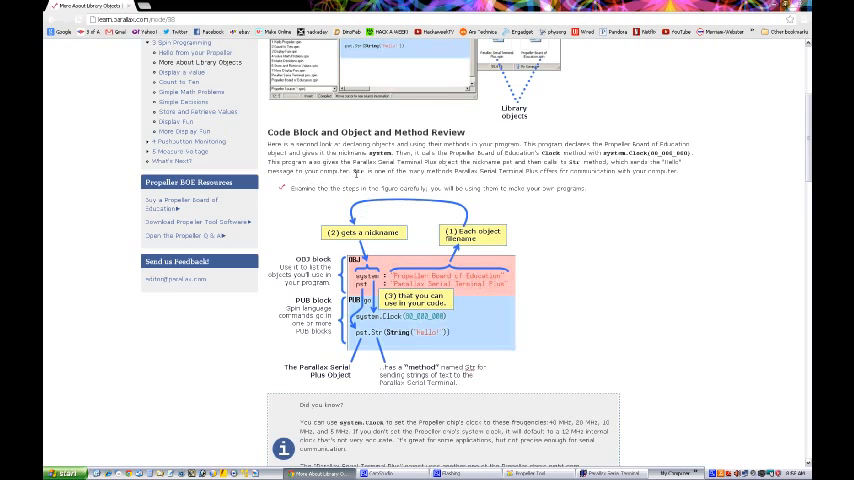
mouse_move(448, 184)
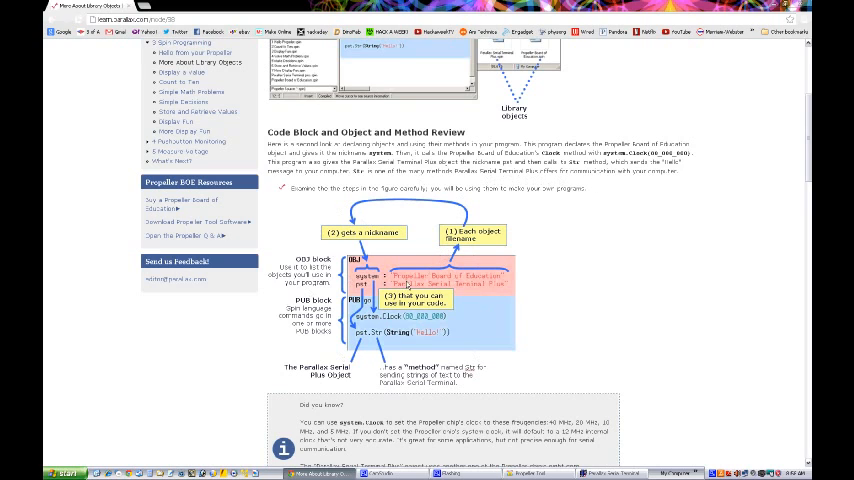
mouse_move(484, 244)
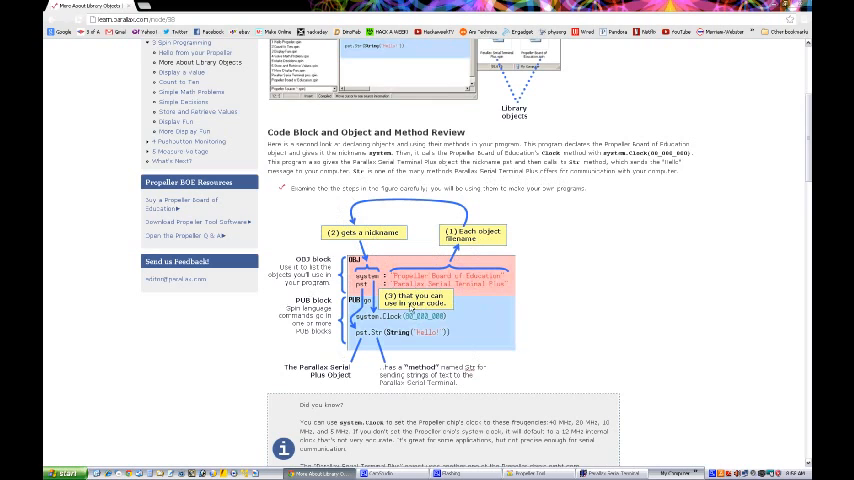
mouse_move(410, 308)
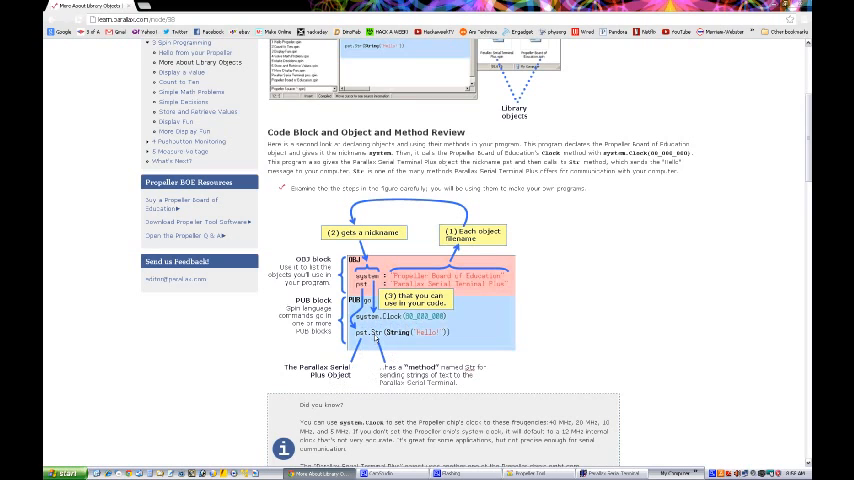
mouse_move(412, 340)
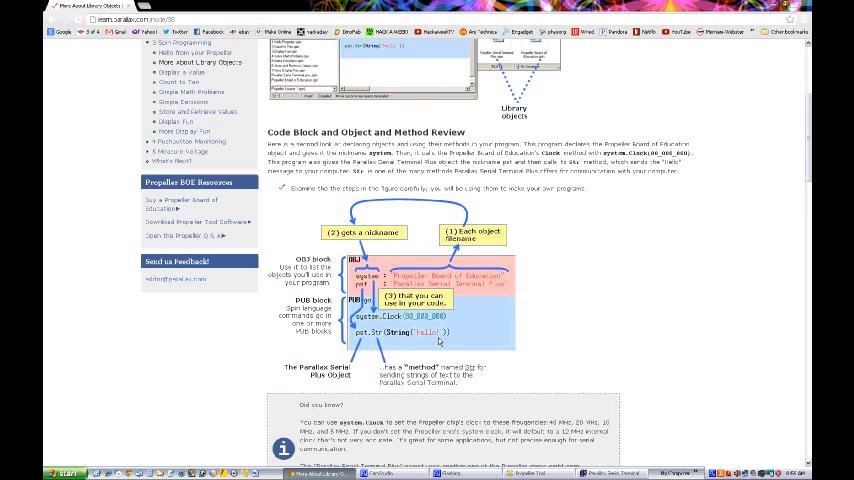
scroll("down", 3)
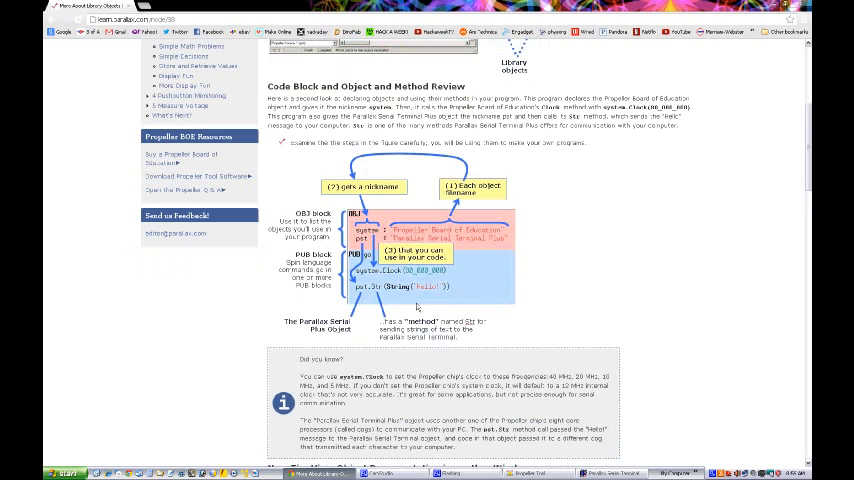
mouse_move(482, 244)
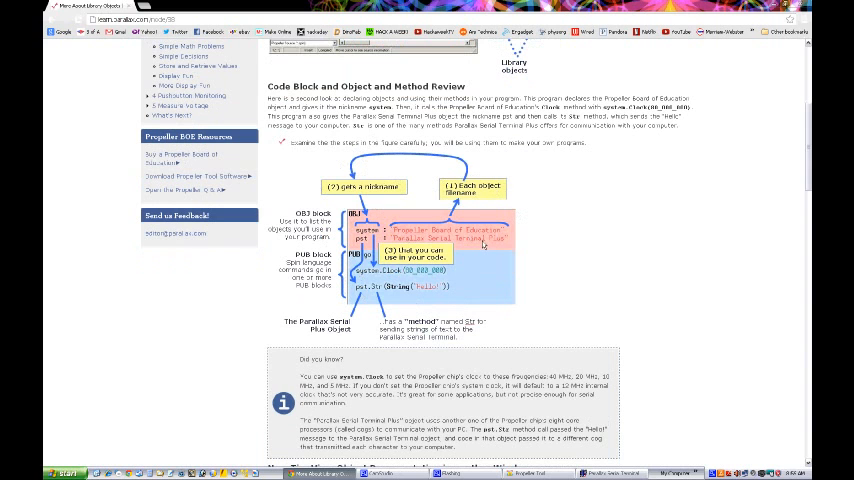
scroll("down", 3)
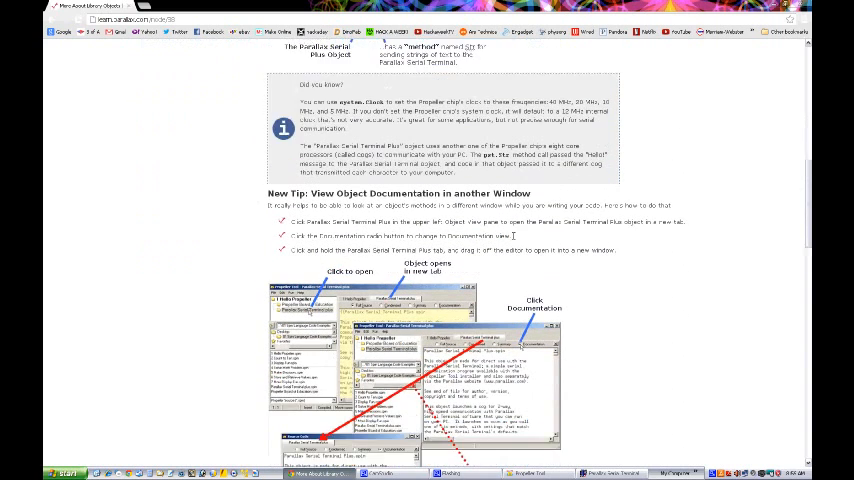
scroll("down", 3)
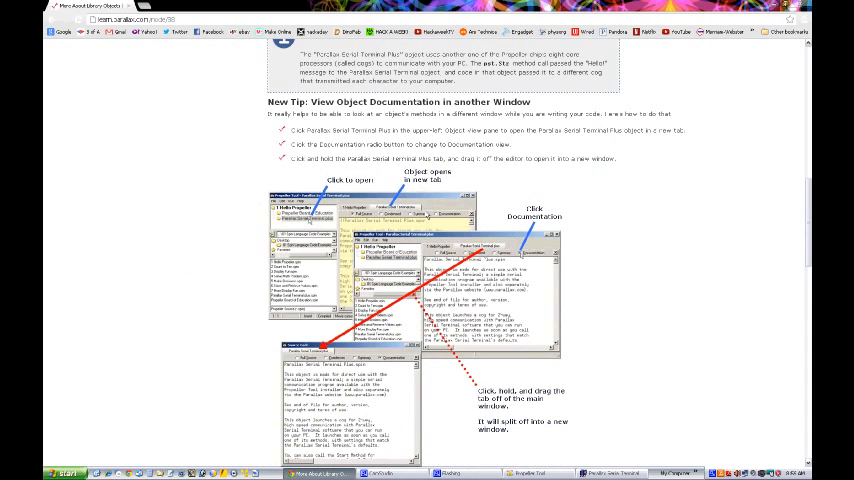
mouse_move(224, 278)
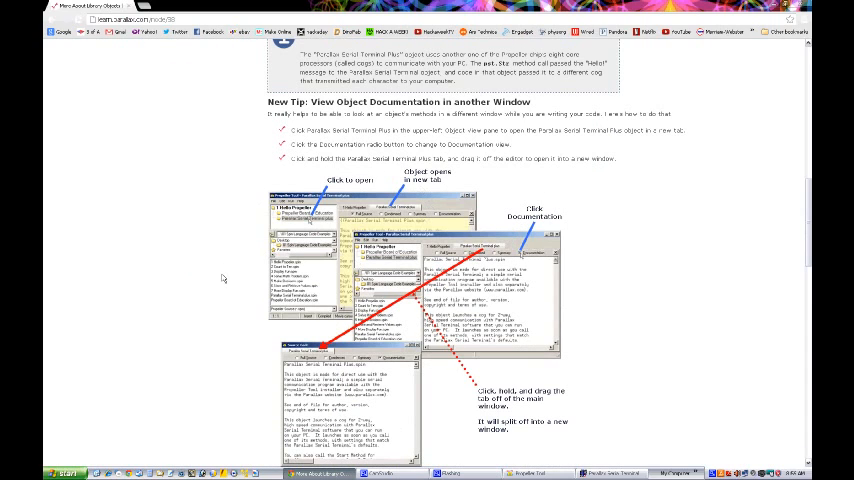
mouse_move(244, 266)
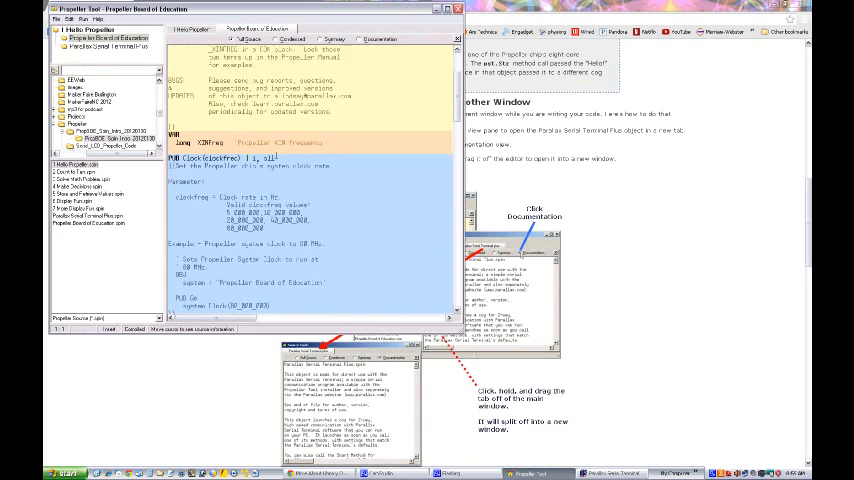
- Read through the Parallax Serial Terminal object's method code in its tab
scroll("down", 3)
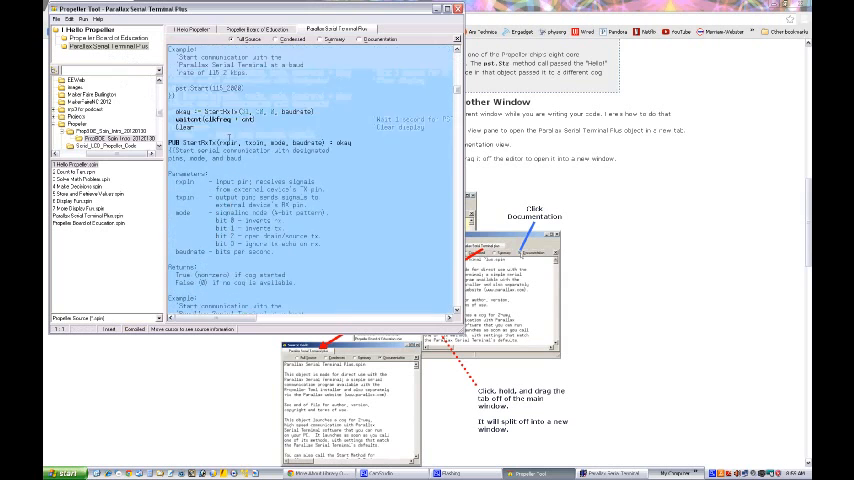
scroll("down", 3)
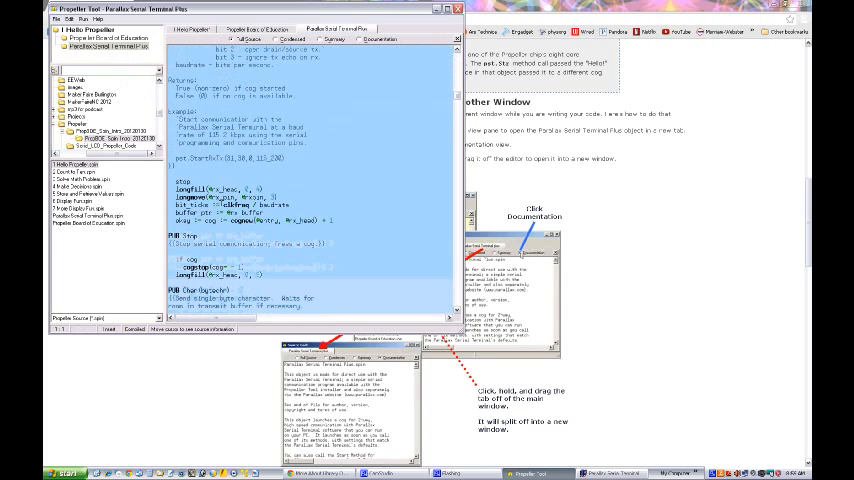
scroll("down", 3)
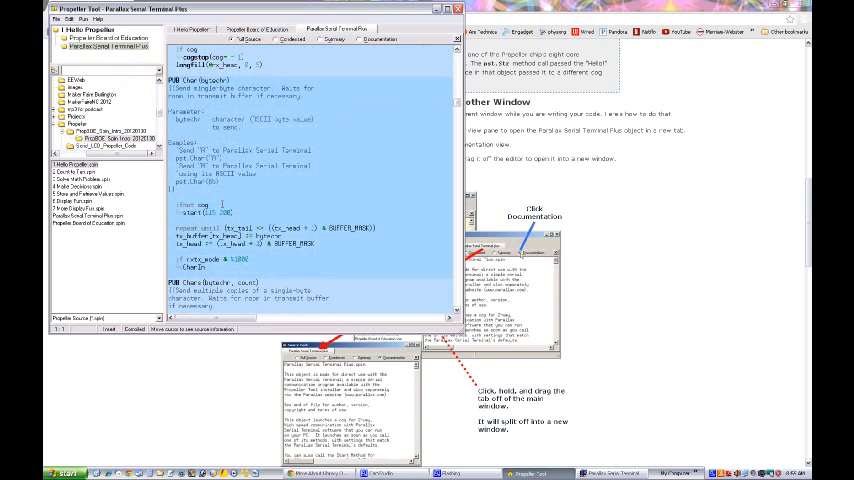
scroll("down", 3)
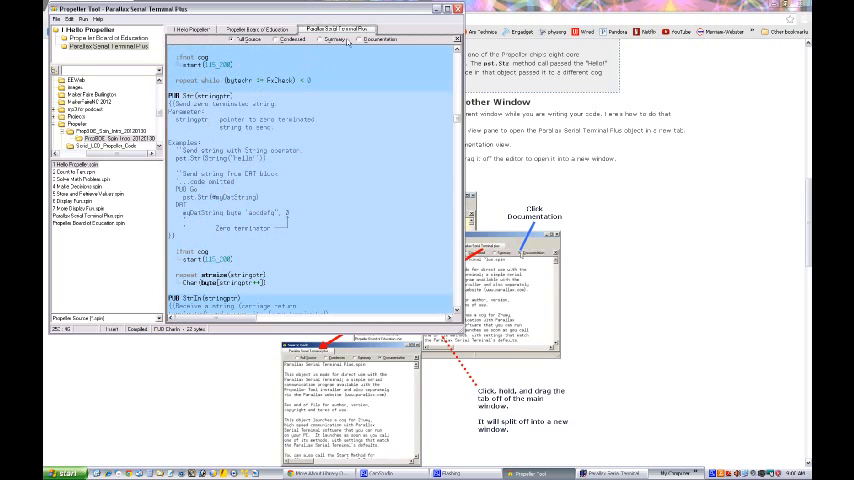
- Drag the Parallax Serial Terminal tab off into its own floating window beside Hello Propeller
left_click_drag(336, 28, 600, 156)
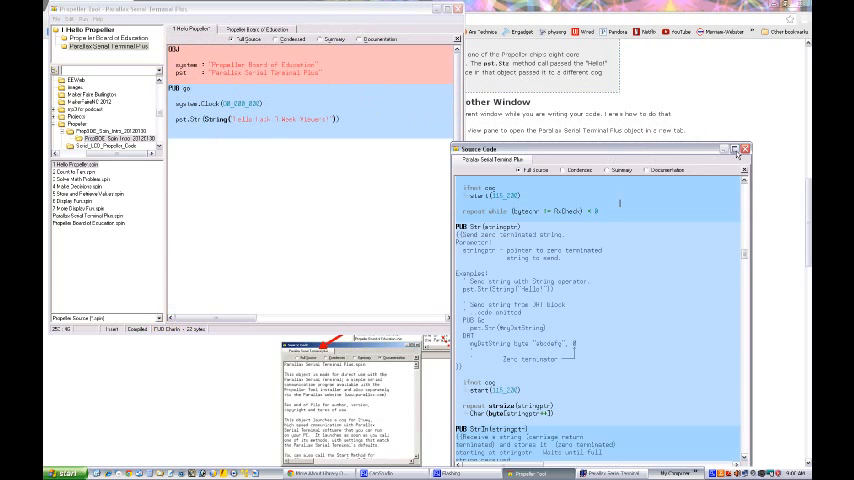
left_click(736, 150)
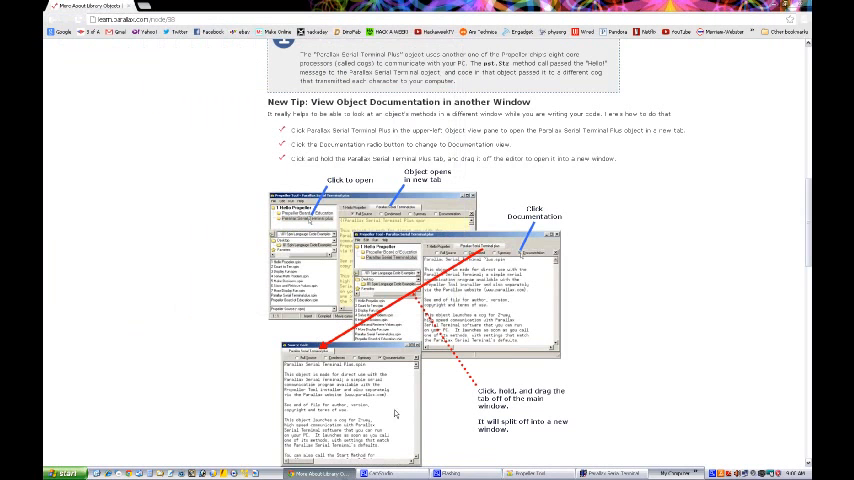
- Read the 'What's a Zero Terminated String?' section and continue to the next lesson page
scroll("down", 3)
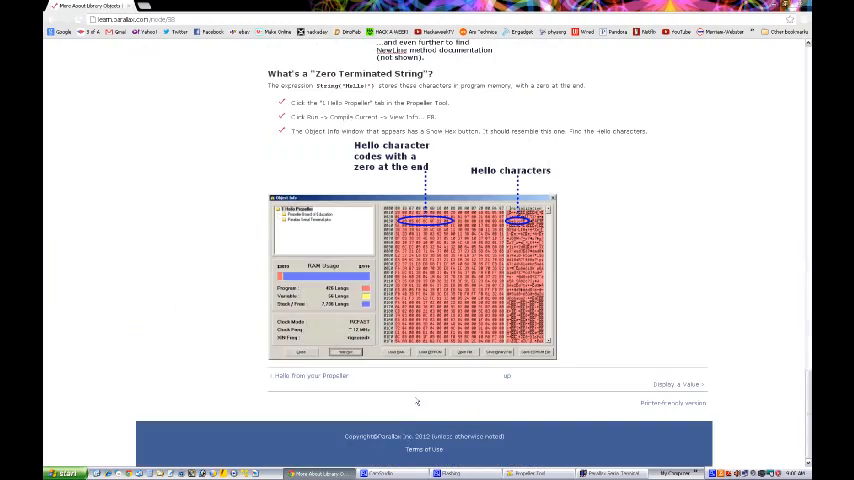
left_click(676, 384)
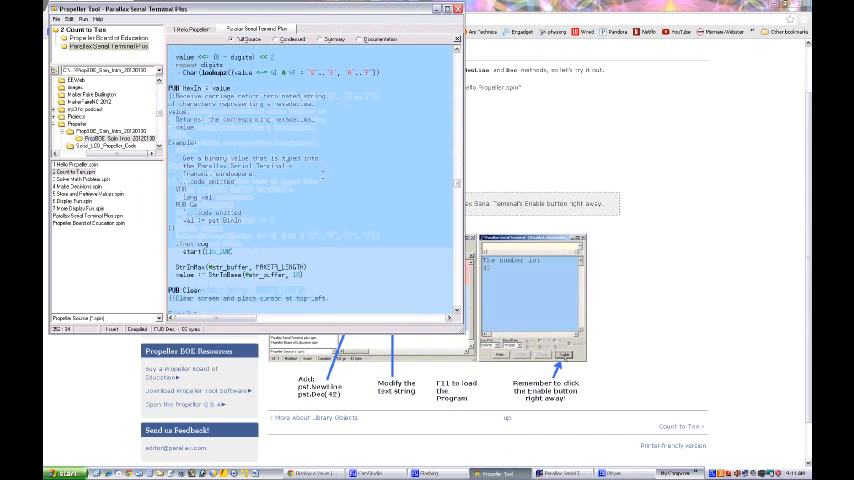
scroll("down", 3)
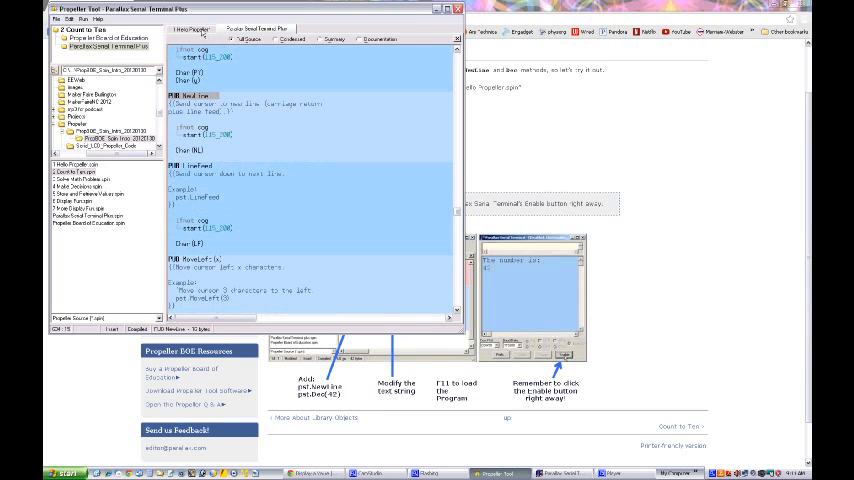
left_click(192, 28)
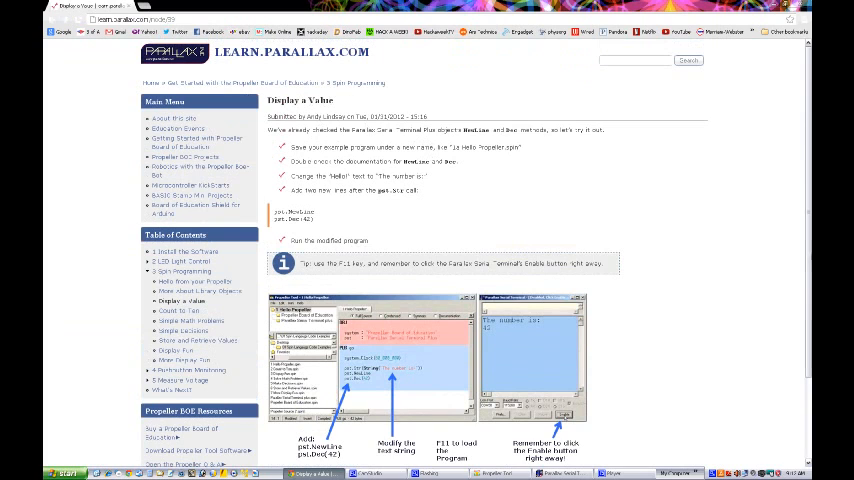
mouse_move(684, 258)
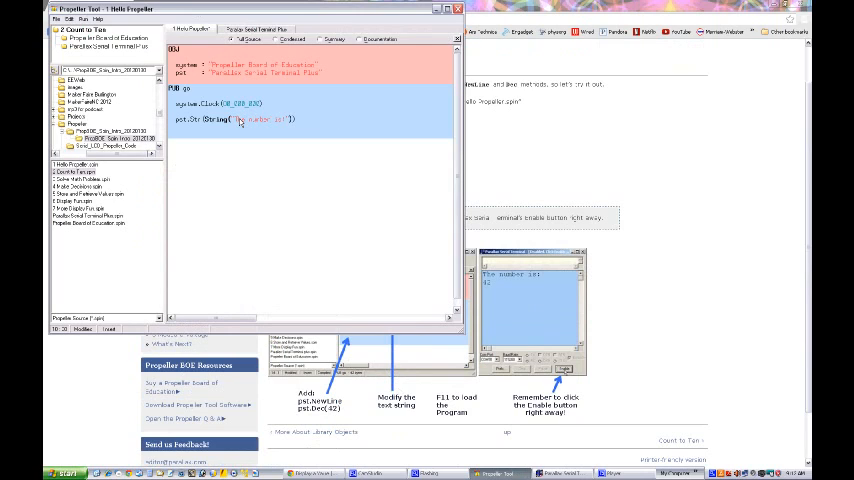
- Place the cursor in the Hello Propeller tab's code to edit it
left_click(318, 120)
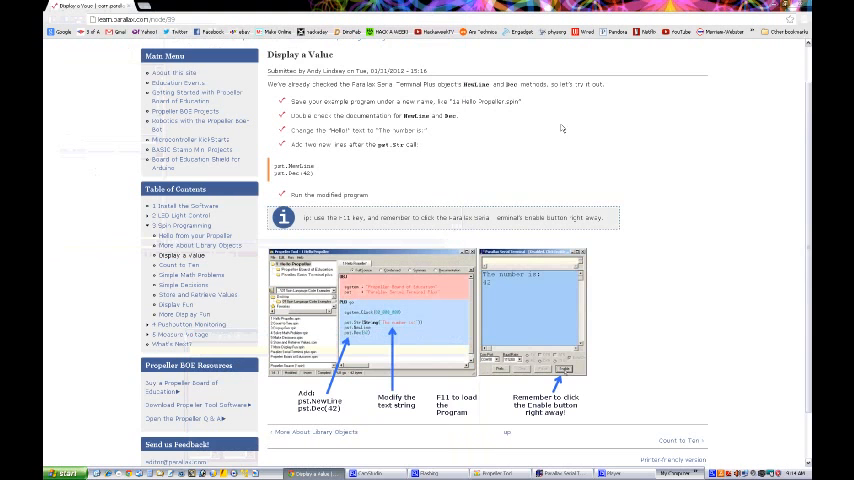
- Follow the Next link at the lesson's end to the Count to Ten page and read into it
scroll("down", 3)
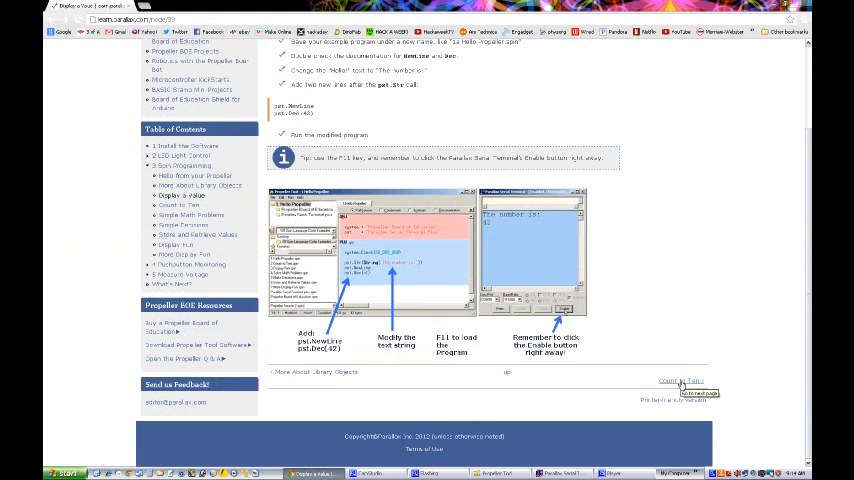
left_click(680, 380)
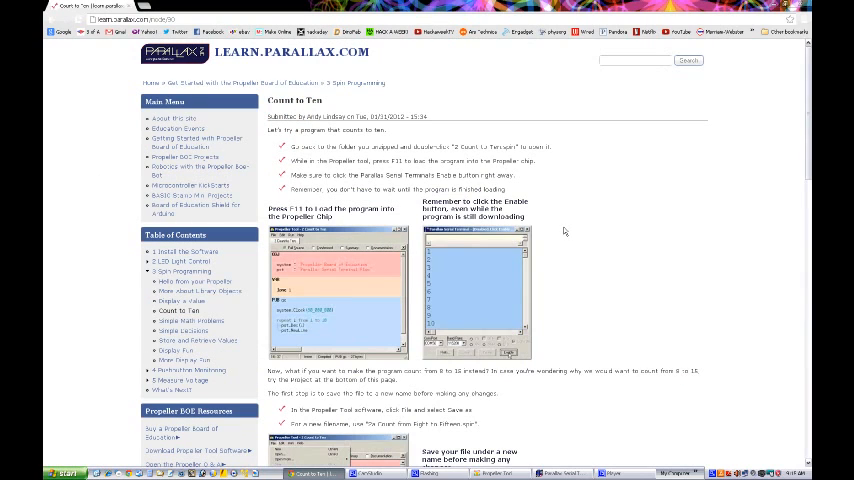
scroll("down", 3)
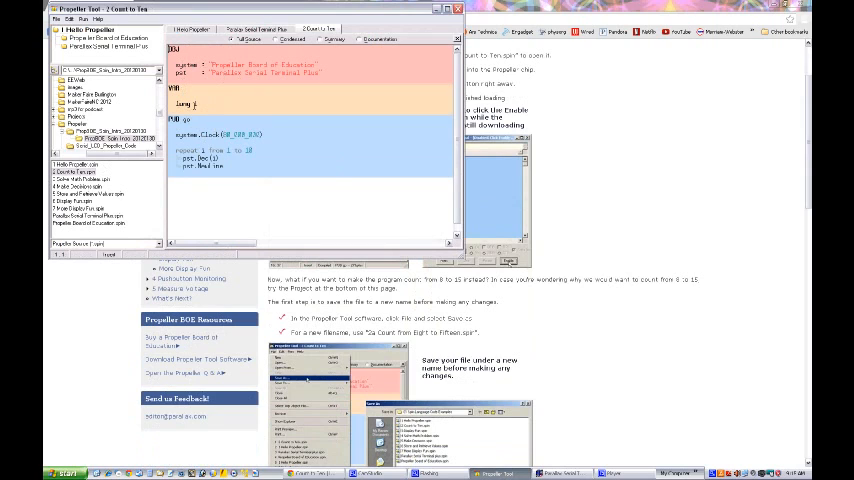
left_click(190, 104)
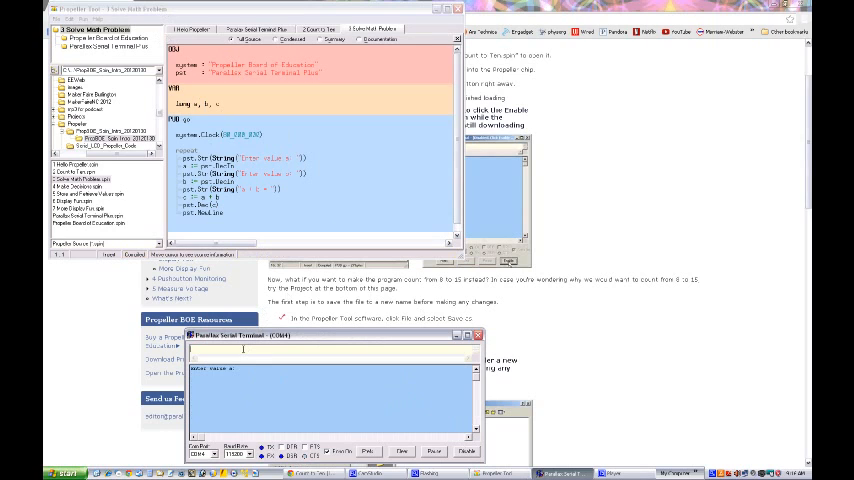
- Enter the values 12, 16 and 00 while the math-problems program runs in the terminal
type("12")
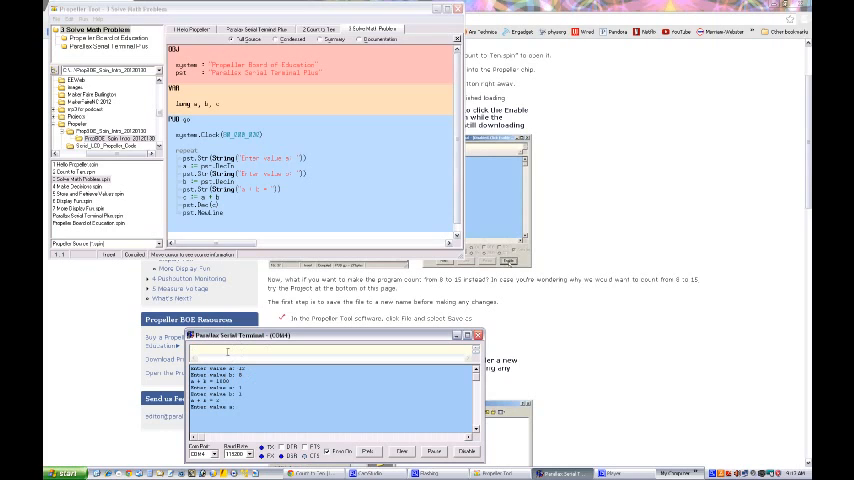
type("16")
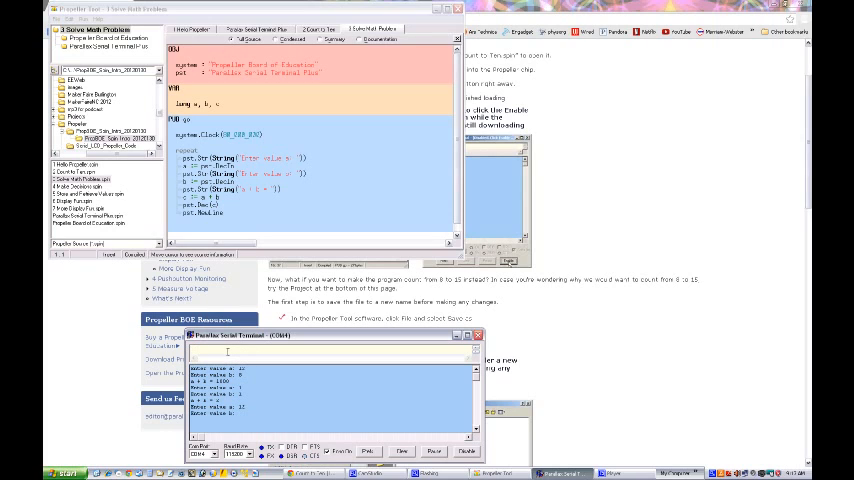
type("00")
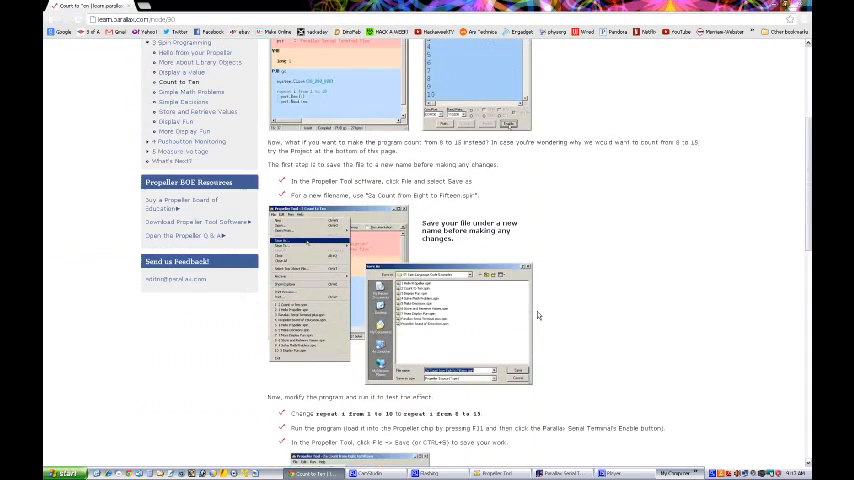
- Page ahead through the Simple Decisions and Store and Retrieve Values lessons
scroll("down", 3)
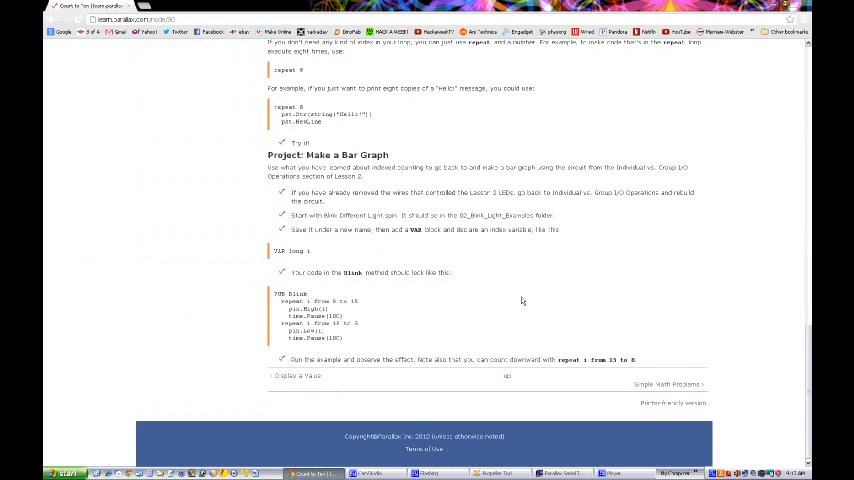
mouse_move(712, 388)
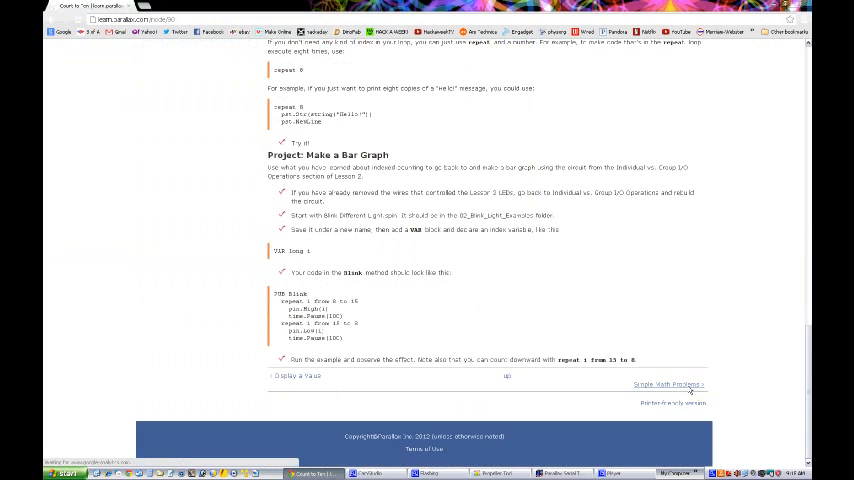
left_click(668, 384)
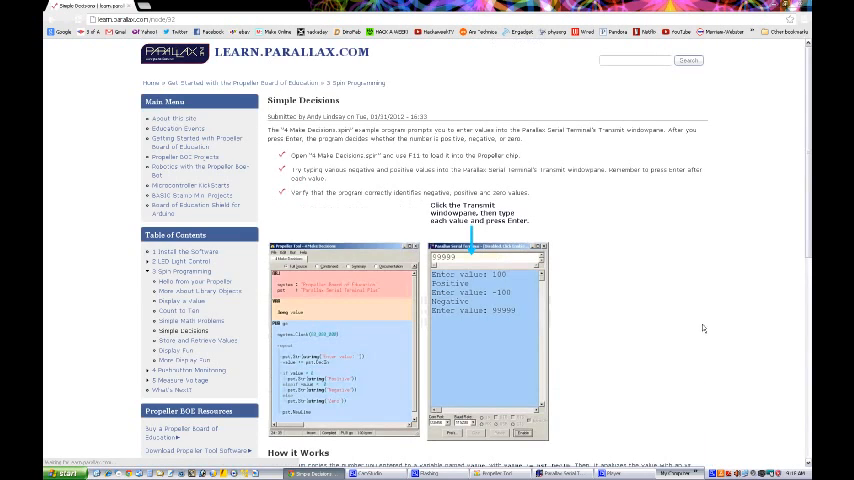
scroll("down", 3)
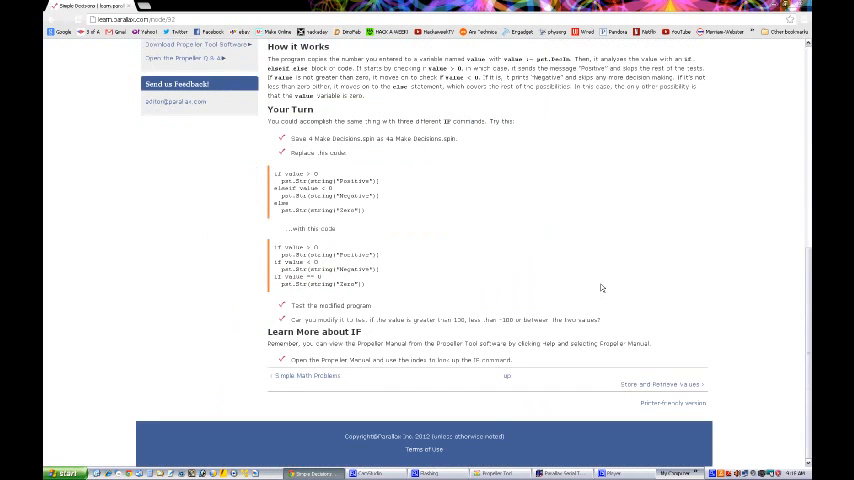
left_click(660, 384)
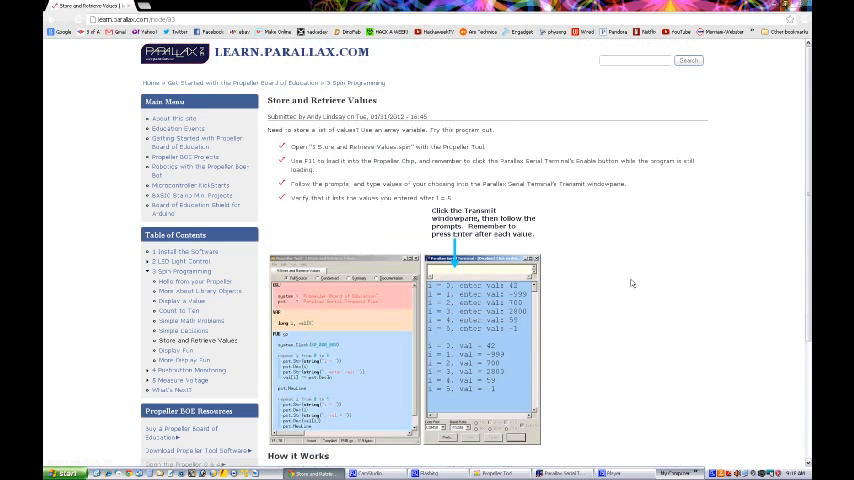
- Continue to the Pushbutton Monitoring lesson and view its download steps
scroll("down", 3)
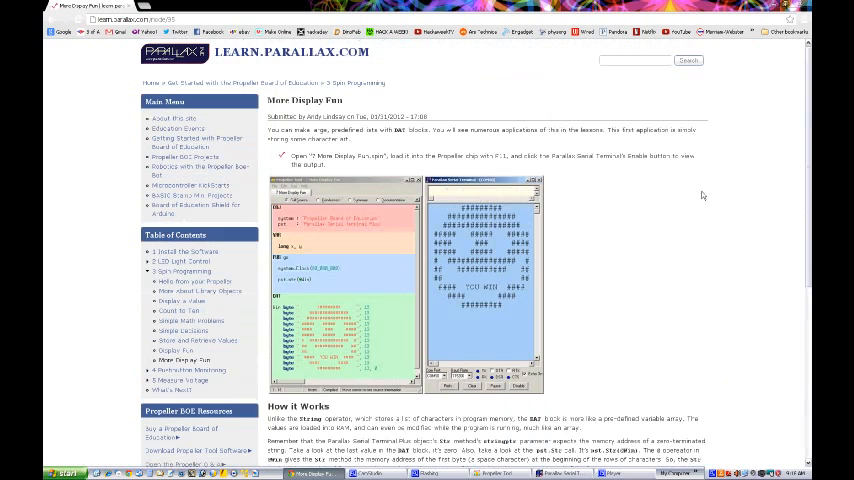
scroll("down", 3)
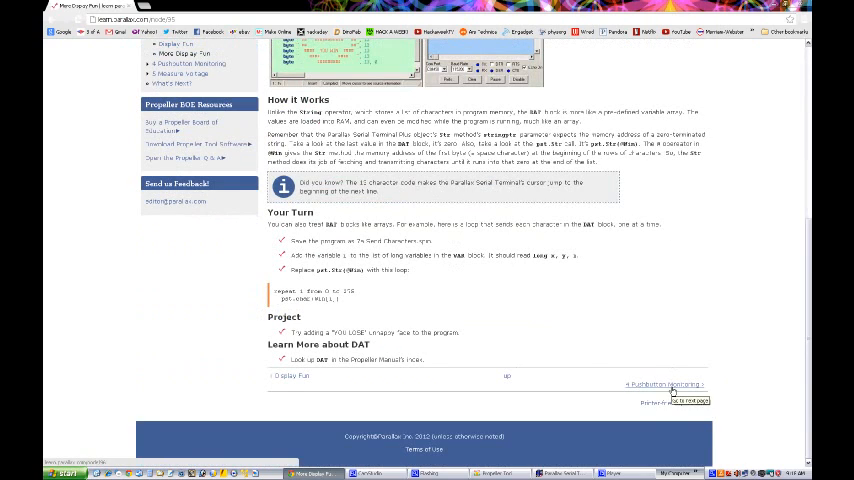
left_click(660, 384)
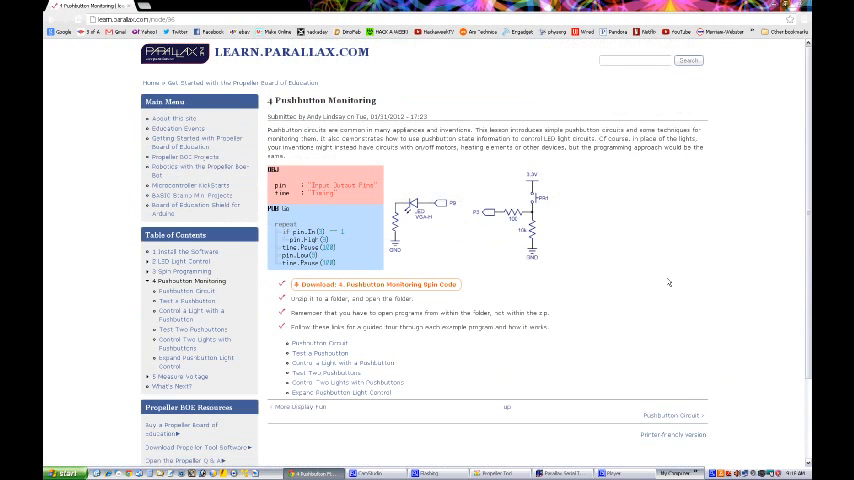
scroll("down", 3)
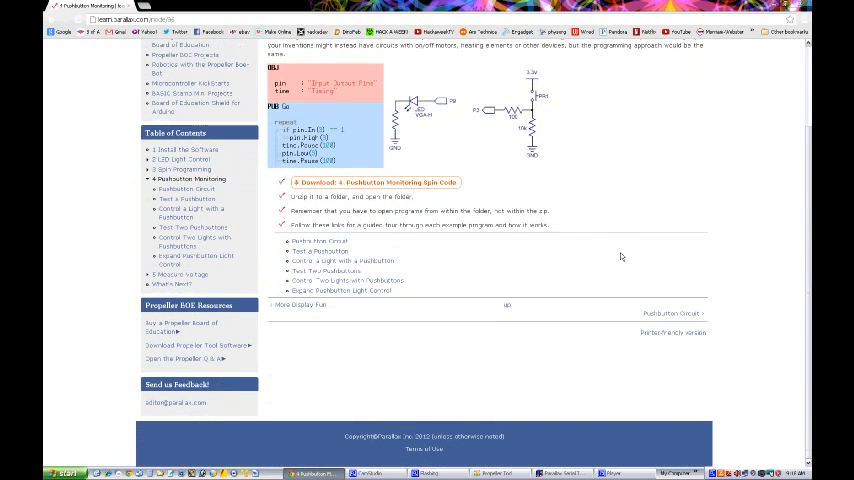